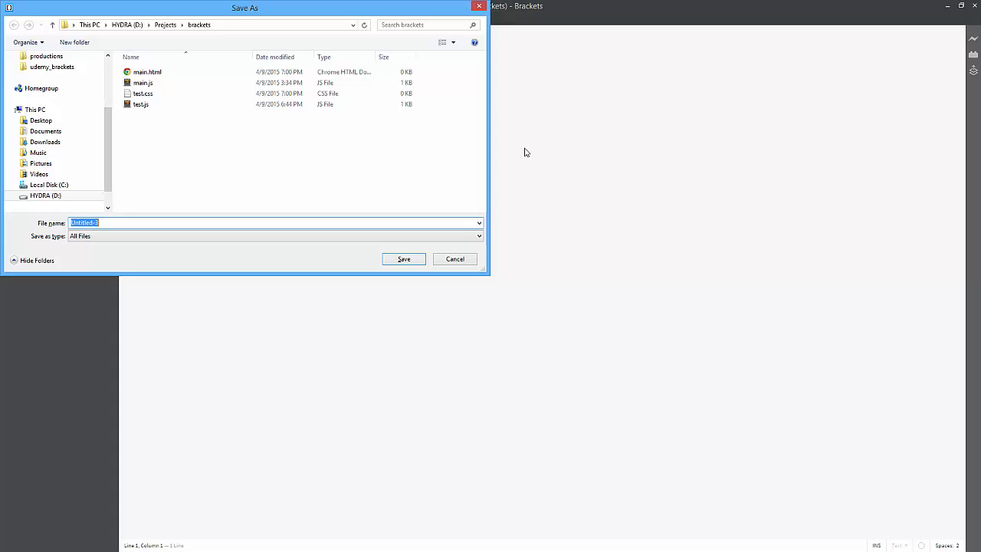
Save the new stylesheet into the brackets folder and write .wow { color: red; }.
click(403, 258)
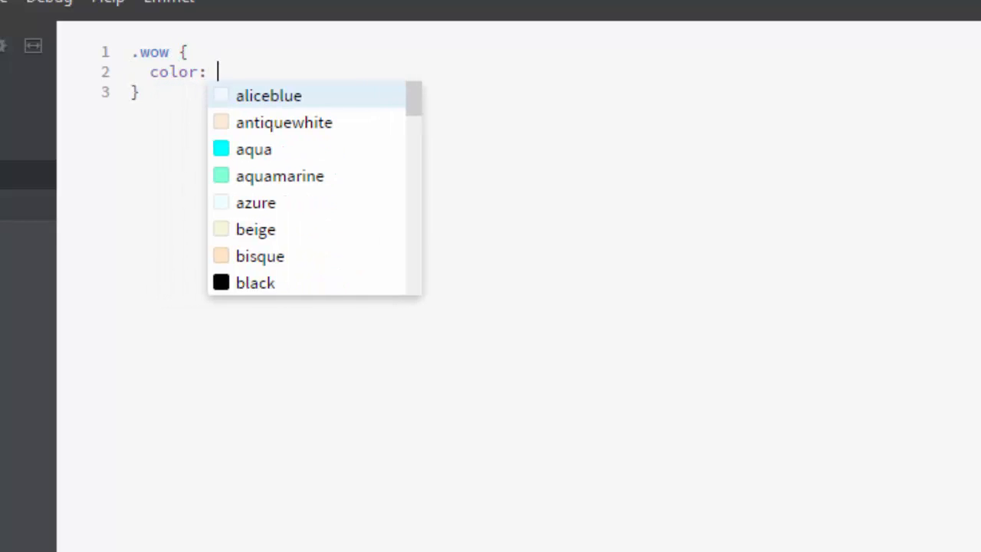
text(red;)
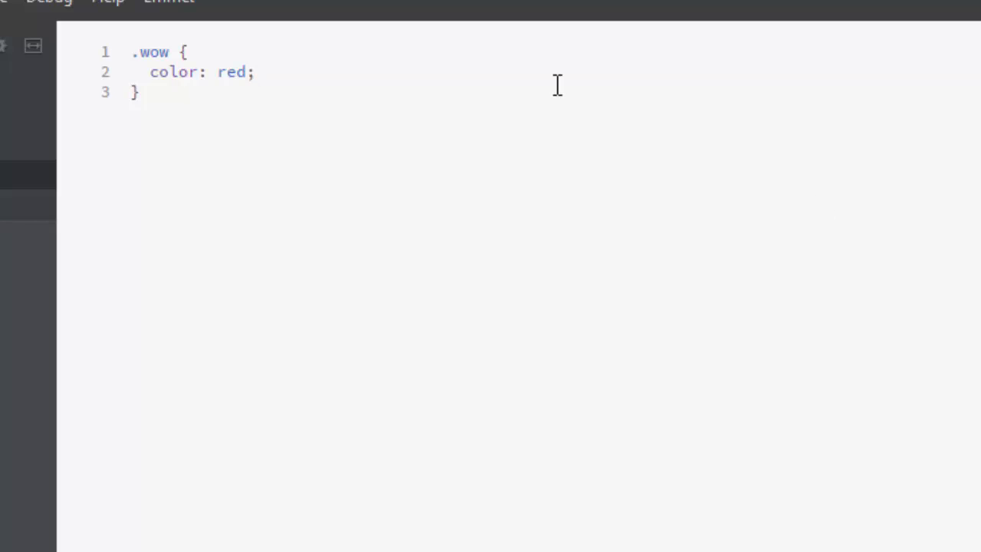
mouse_move(256, 207)
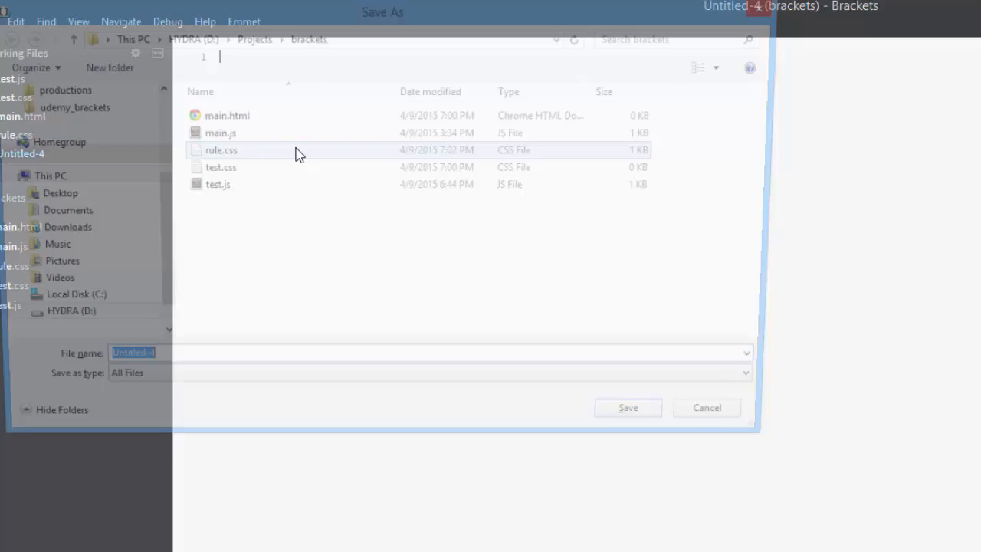
Save a new file as rule.html containing <p class=wow> Hello. </p>.
text(ru)
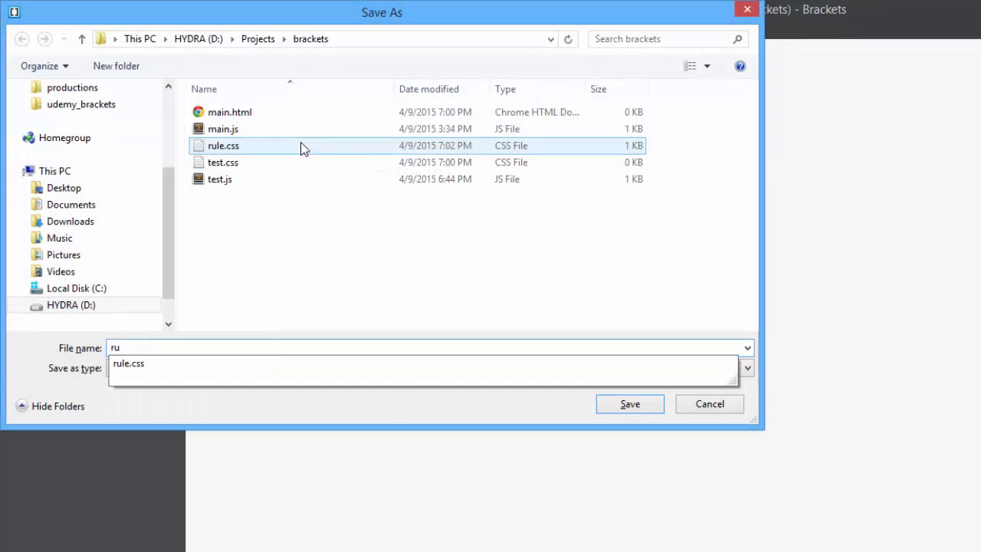
click(629, 404)
text(<p>)
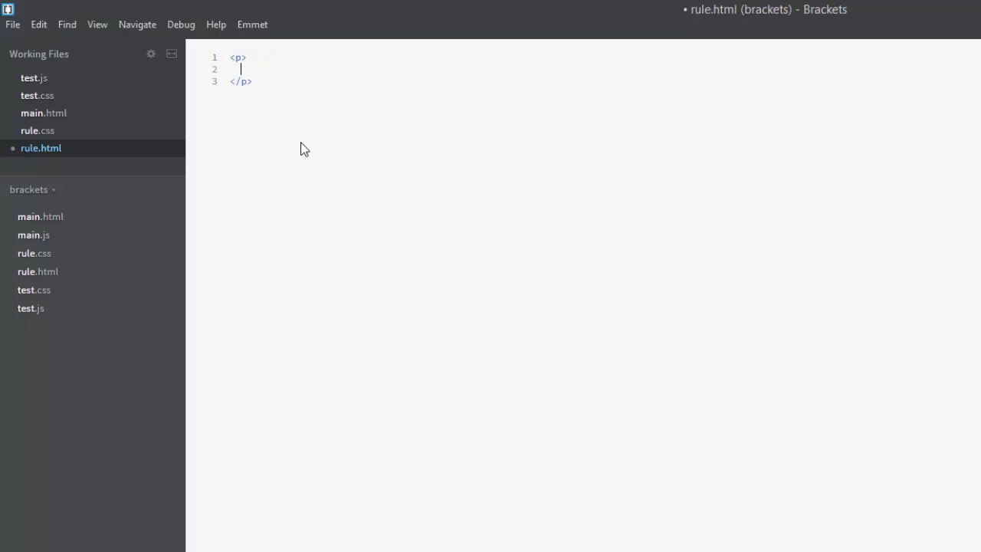
text(Hello.)
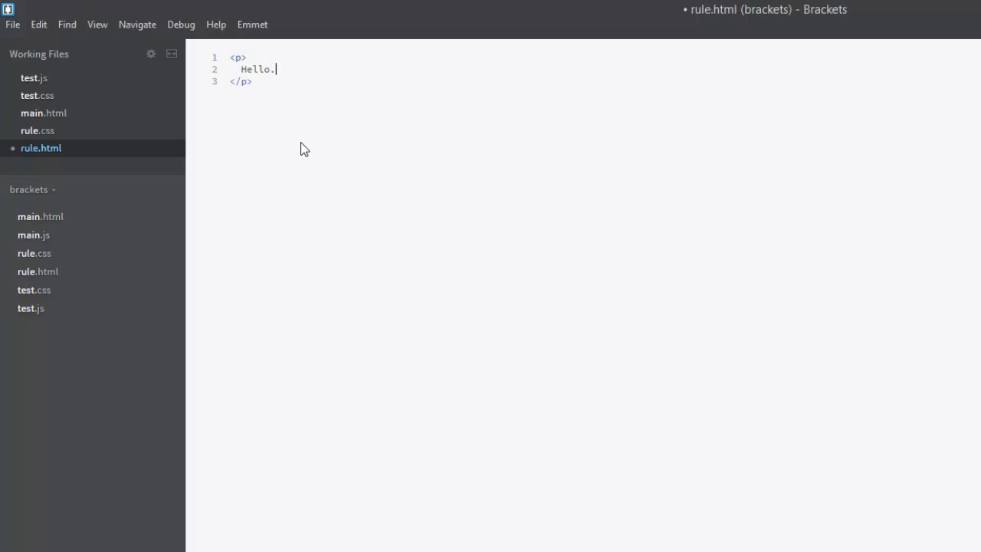
text(class=wow)
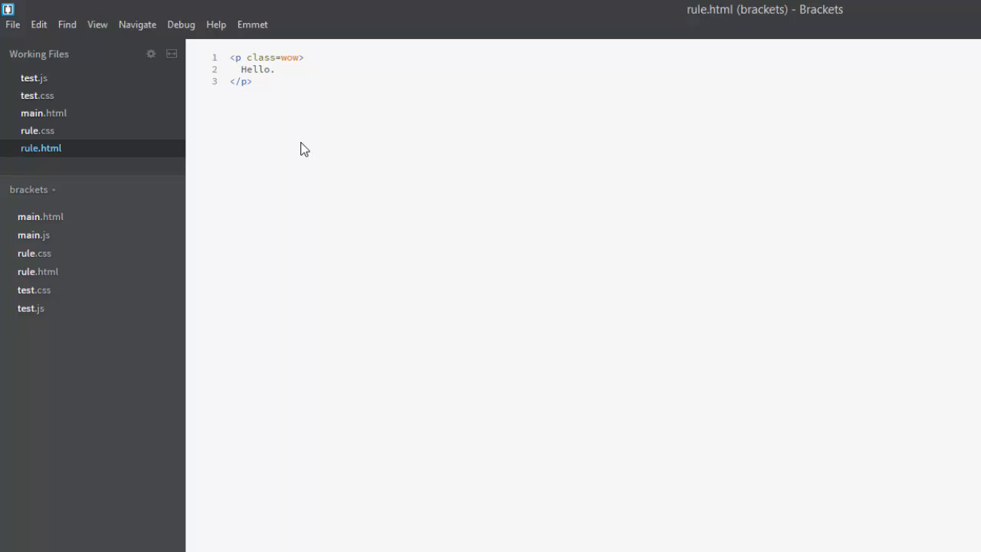
mouse_move(289, 61)
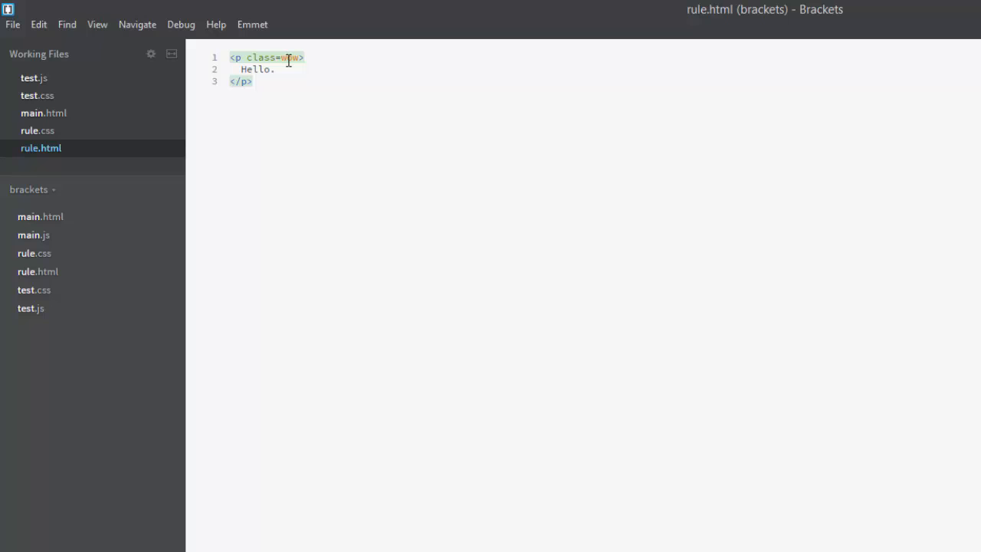
Use Quick Edit on the wow class to change its colour from red to blue, then view rule.css.
click(290, 58)
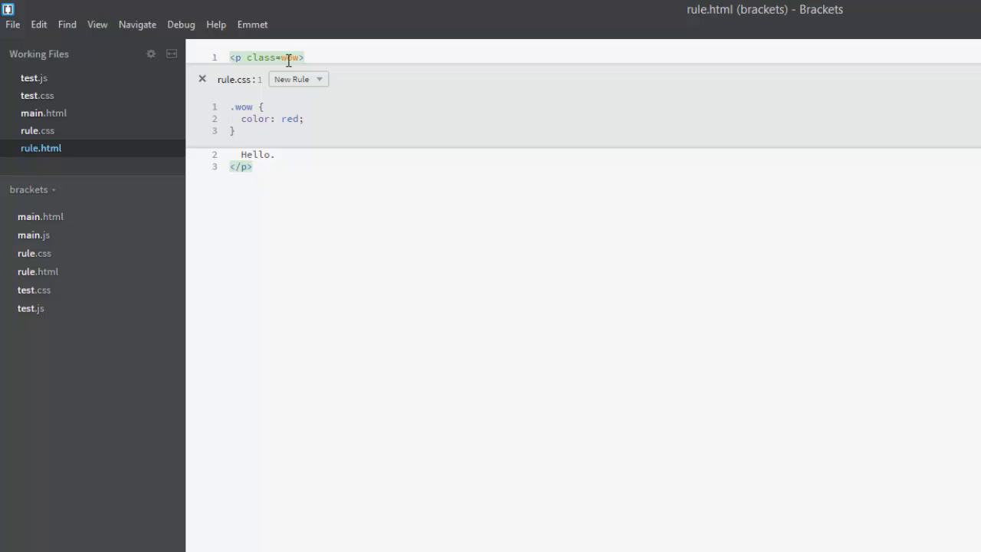
click(230, 107)
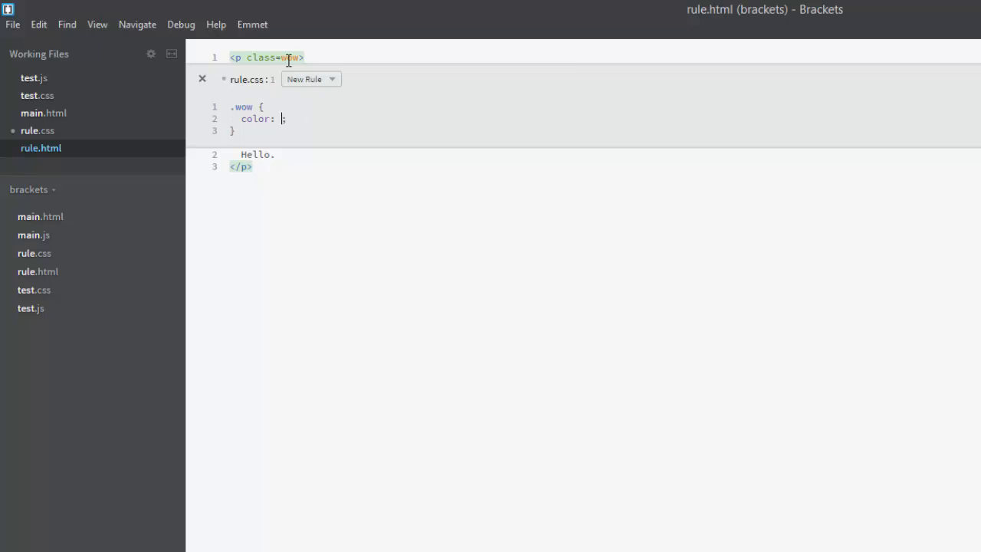
text(blue)
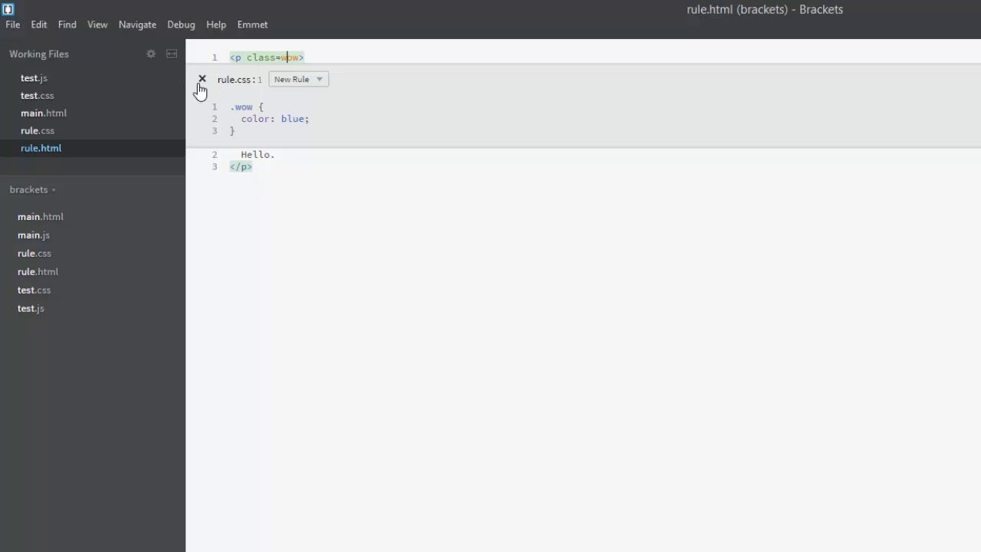
click(202, 79)
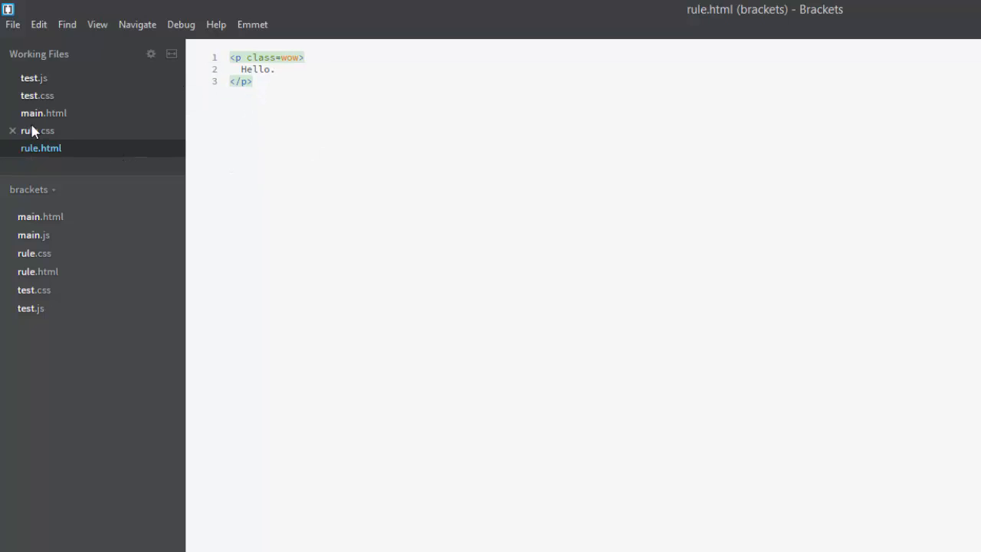
click(37, 130)
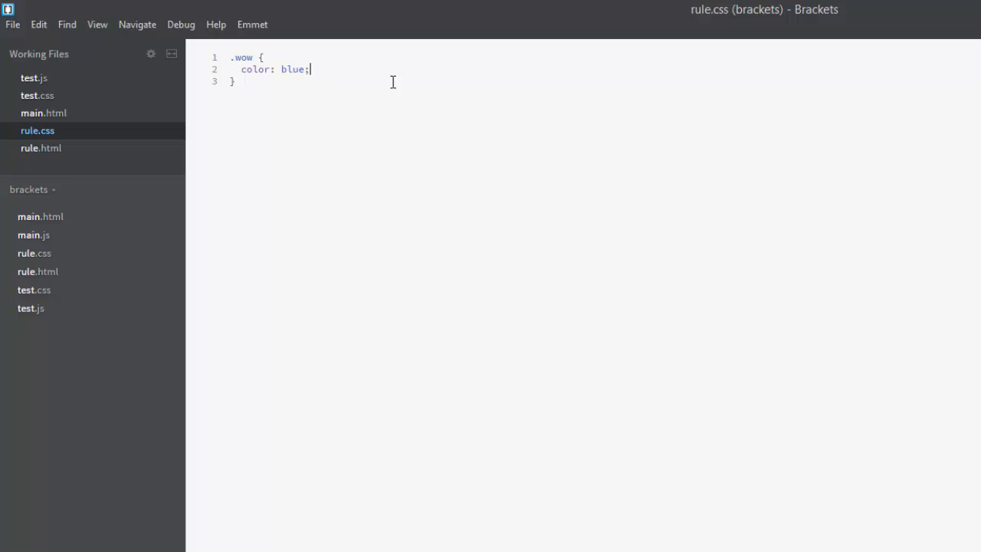
Switch back to rule.html and add a blank line after the closing paragraph tag.
click(41, 148)
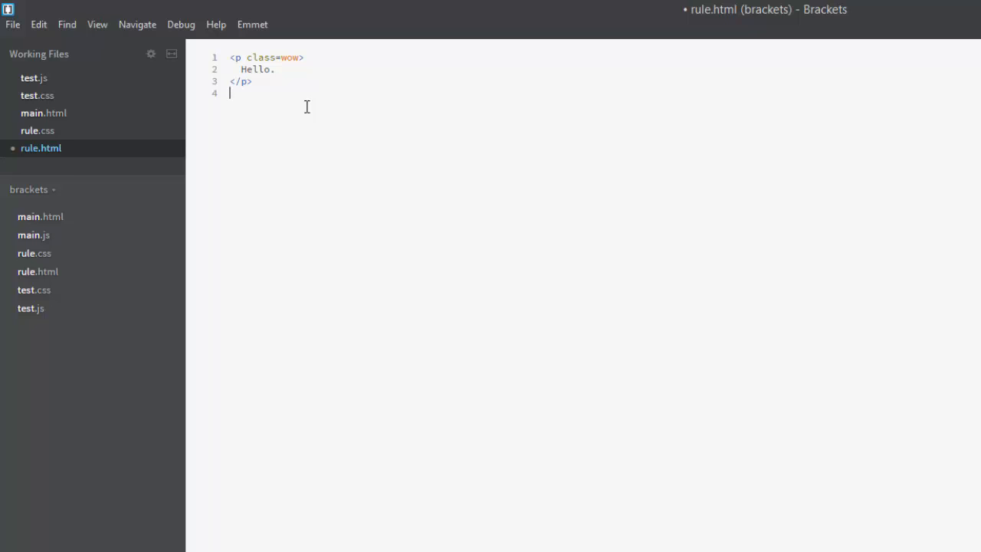
mouse_move(252, 59)
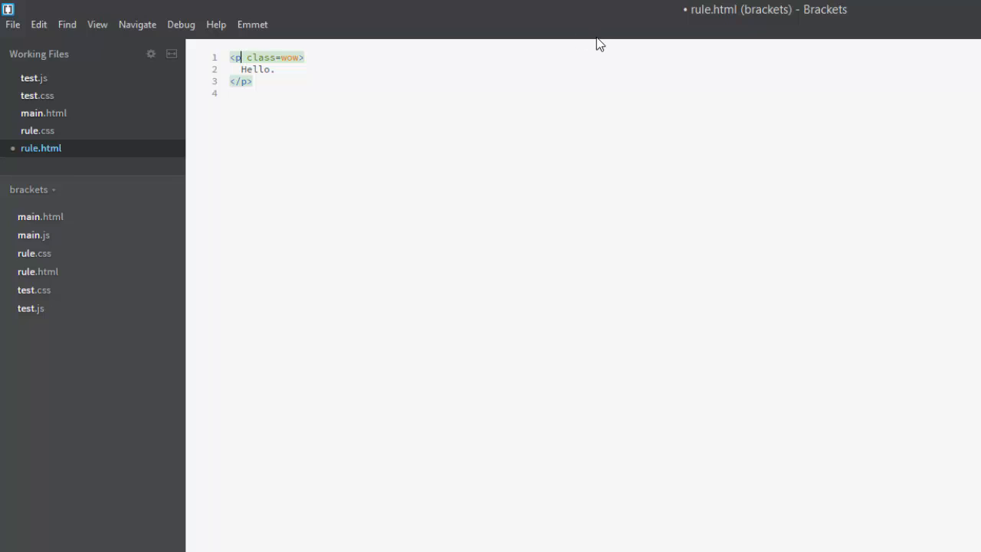
Add id=amaze to the Hello. paragraph alongside class=wow.
text(id=)
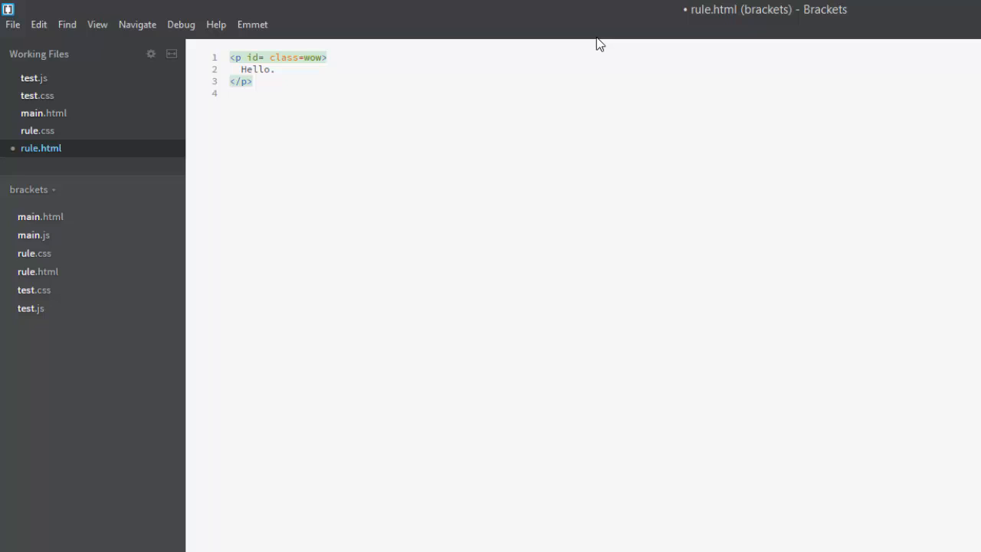
text(amaze)
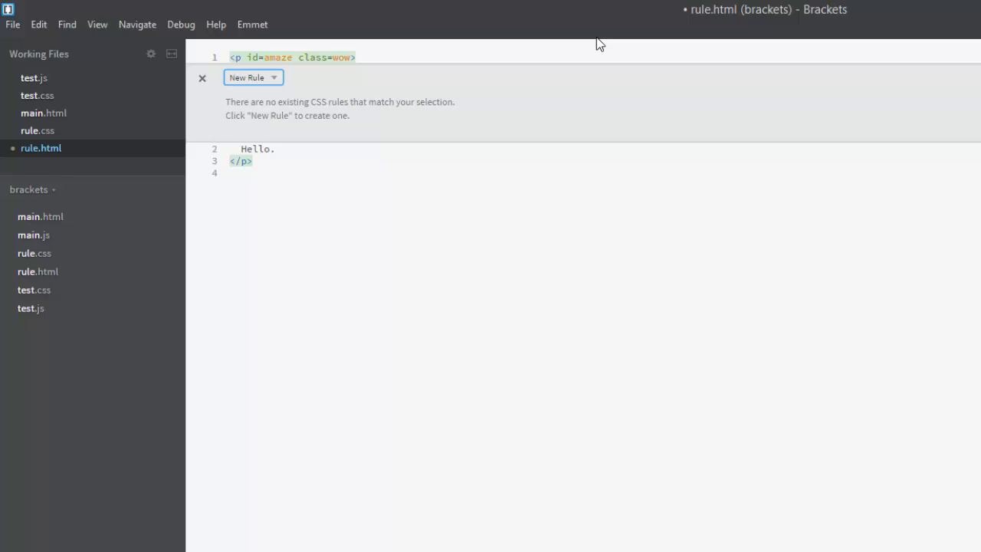
mouse_move(273, 76)
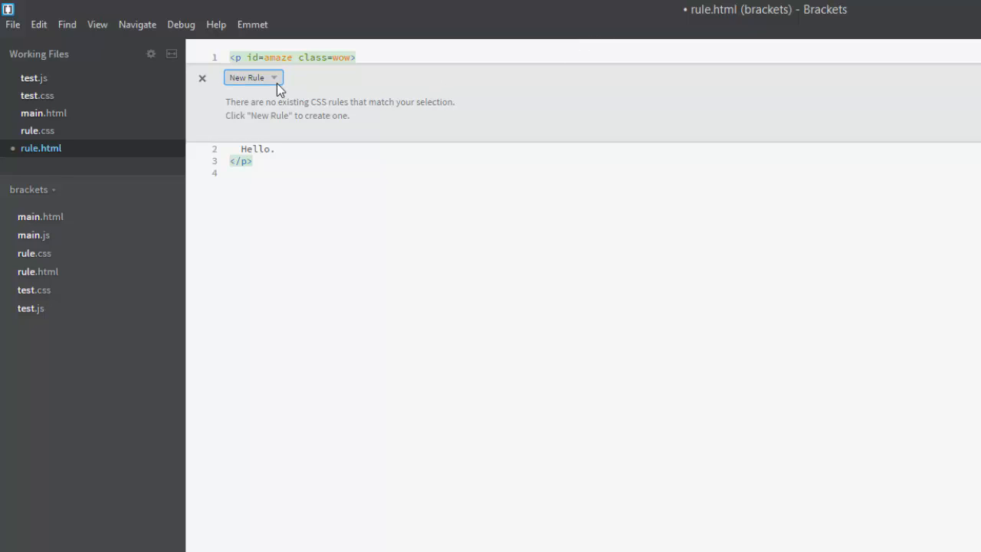
Create a new #amaze rule in rule.css setting font-size: 16px;.
click(274, 77)
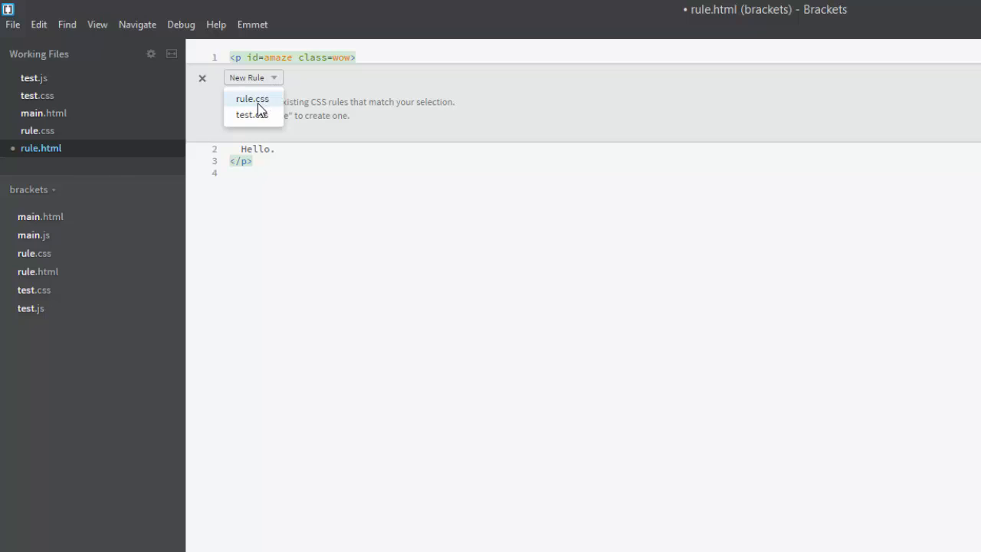
mouse_move(268, 113)
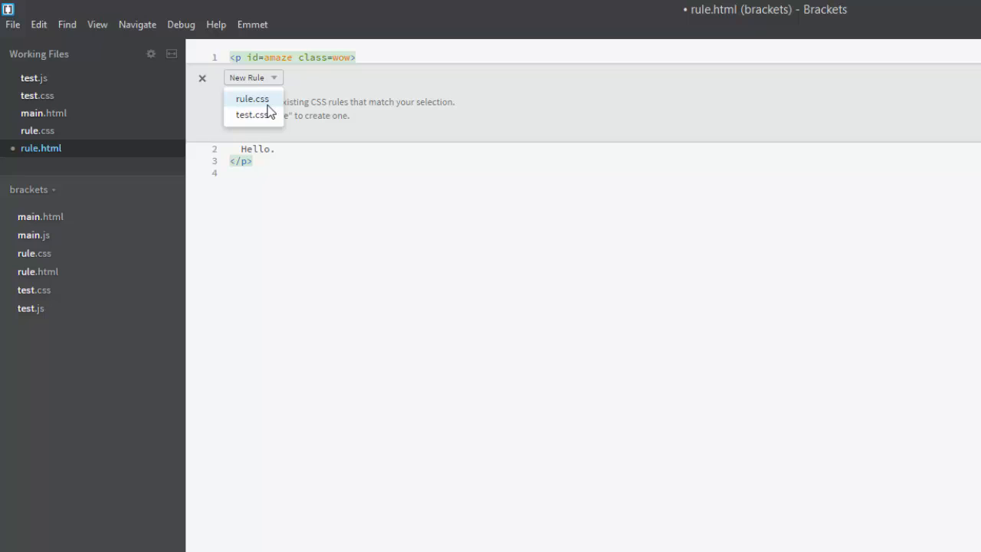
click(252, 99)
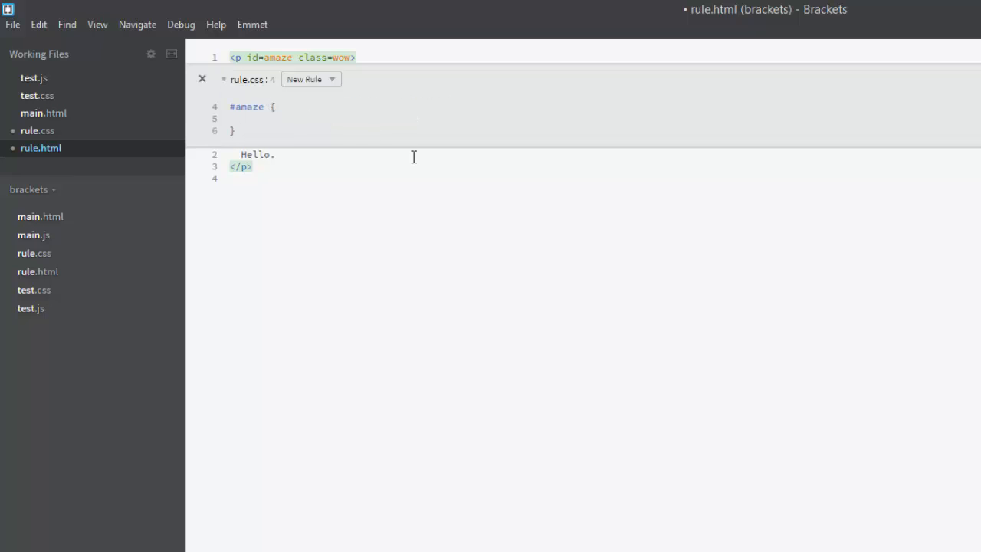
mouse_move(448, 166)
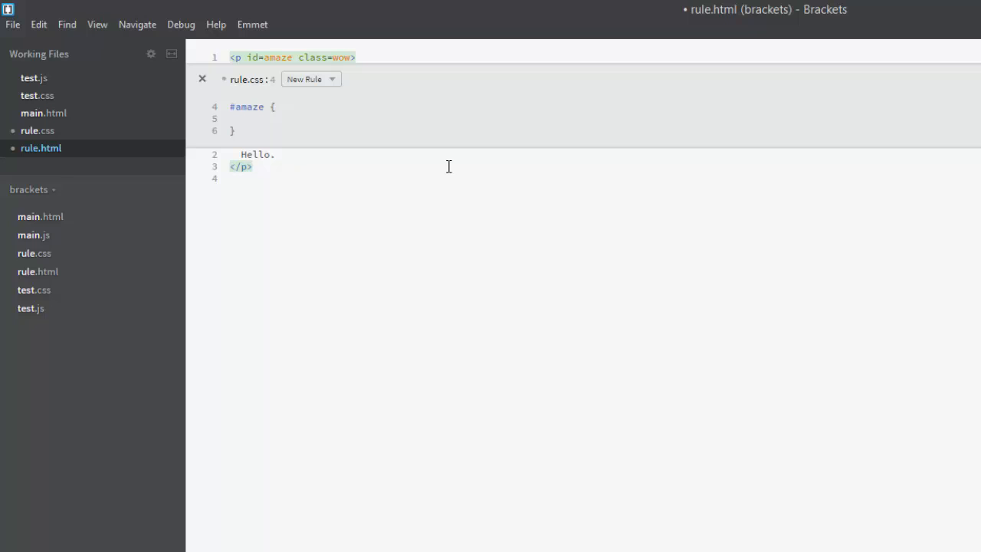
text(font-size:)
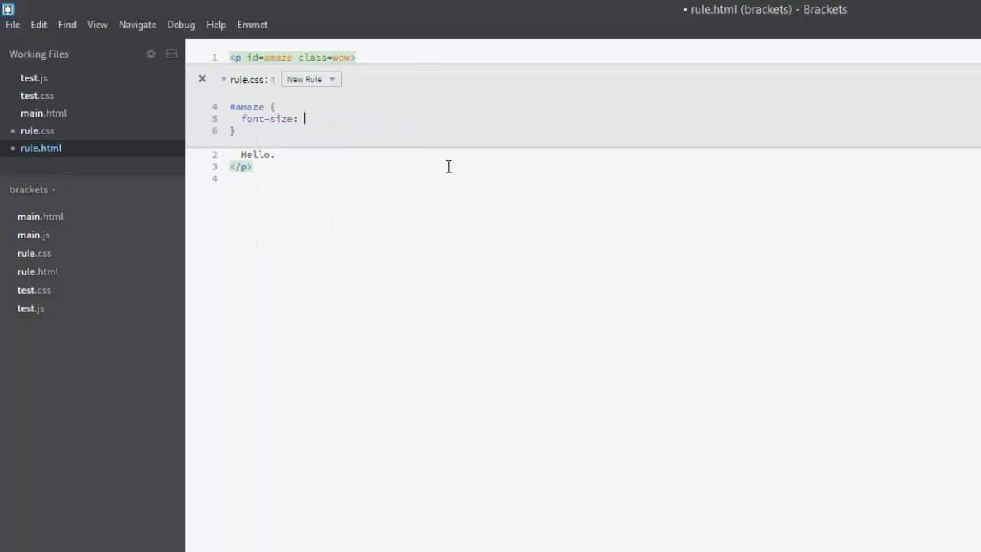
text(16px;)
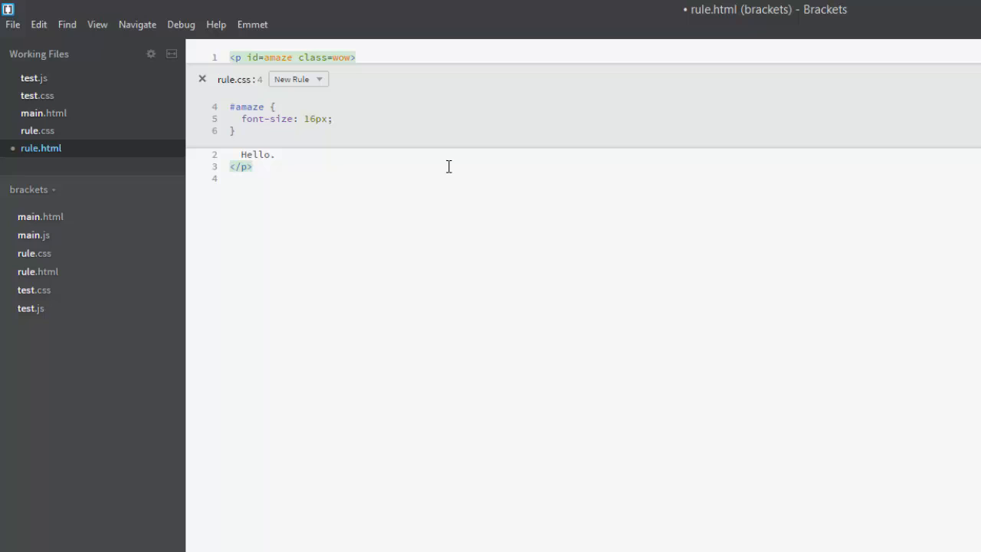